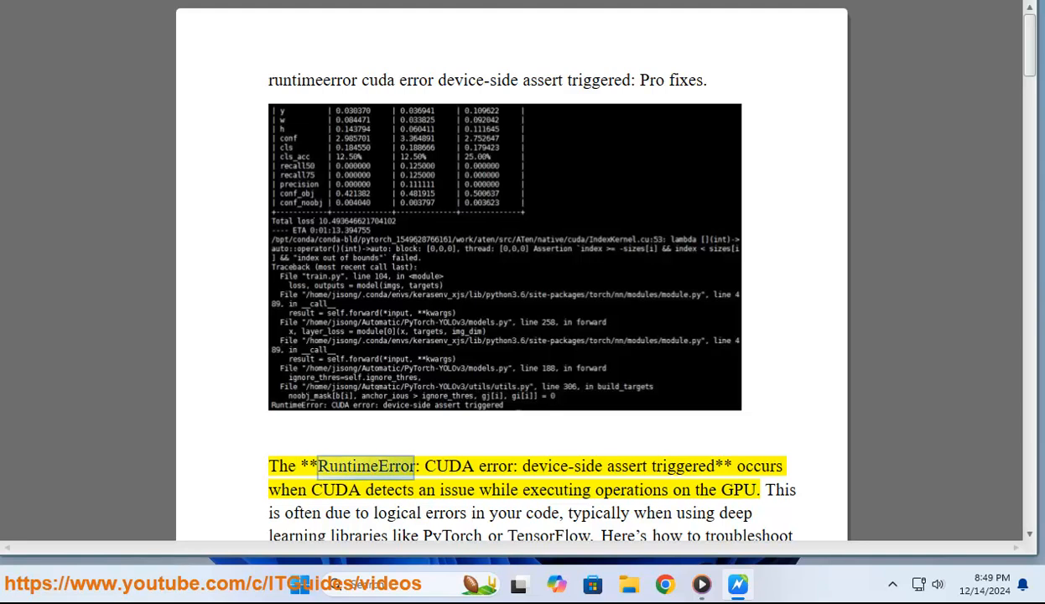
Have the error explanation read aloud with sentence highlighting
{"action": "double_click", "coordinate": [681, 466]}
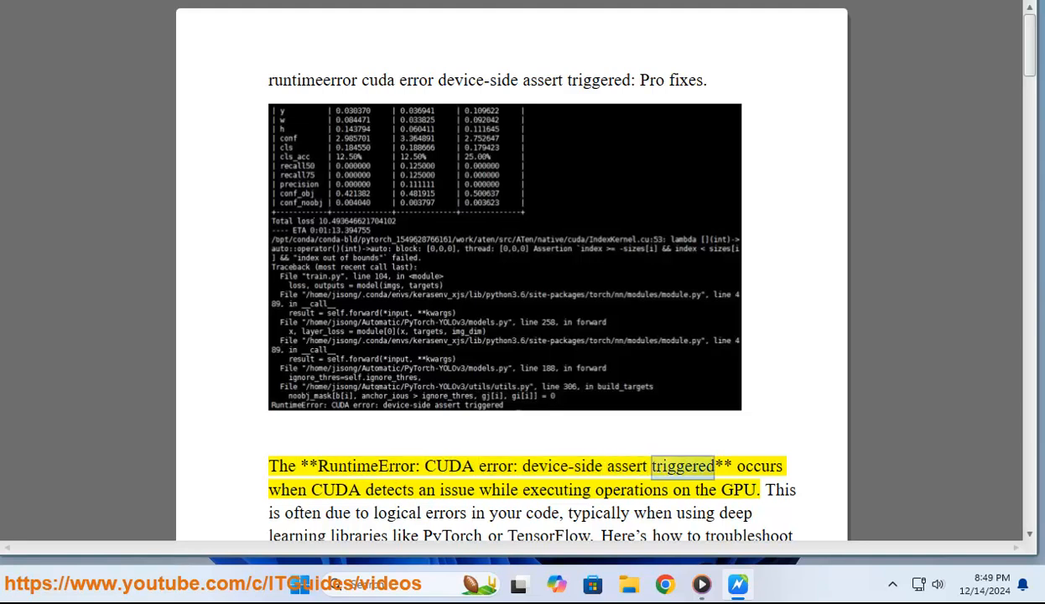
{"action": "double_click", "coordinate": [556, 490]}
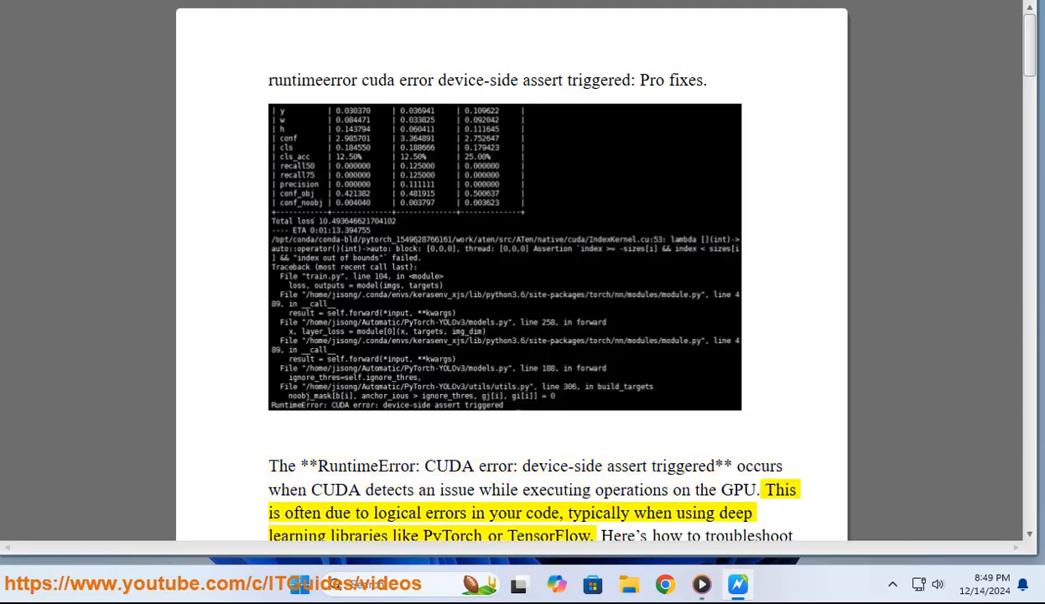
{"action": "double_click", "coordinate": [542, 512]}
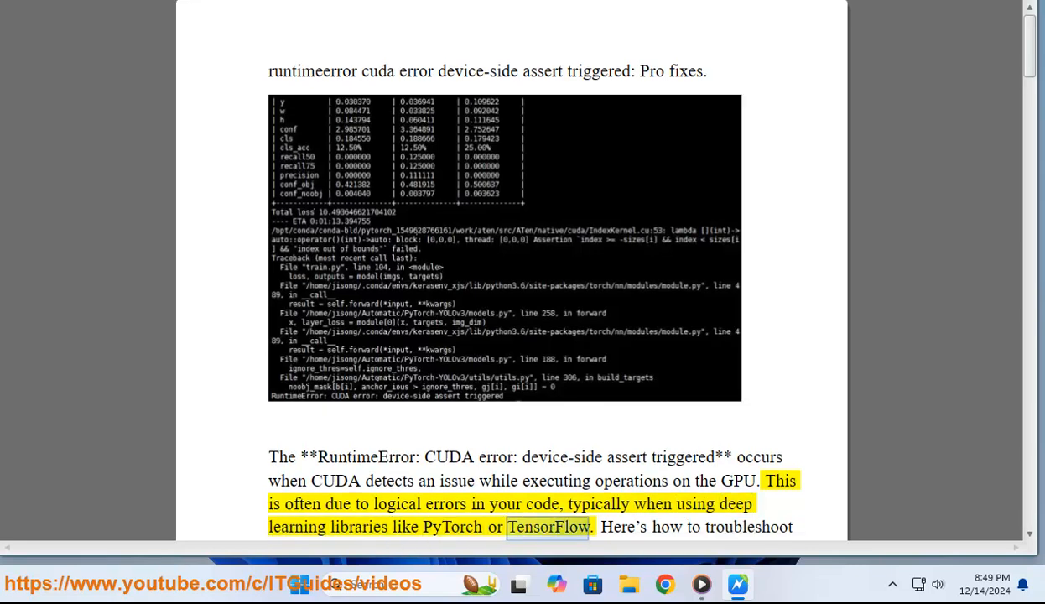
Follow the Check Tensor Indexing fix down onto page 2's example check
{"action": "scroll", "scroll_direction": "down", "scroll_amount": 3}
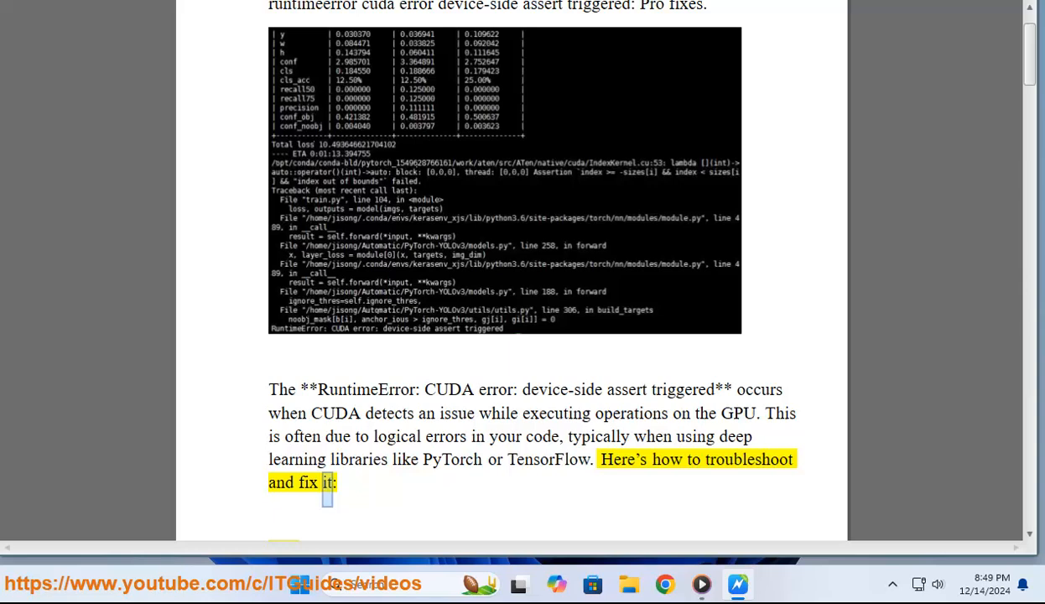
{"action": "scroll", "scroll_direction": "down", "scroll_amount": 3}
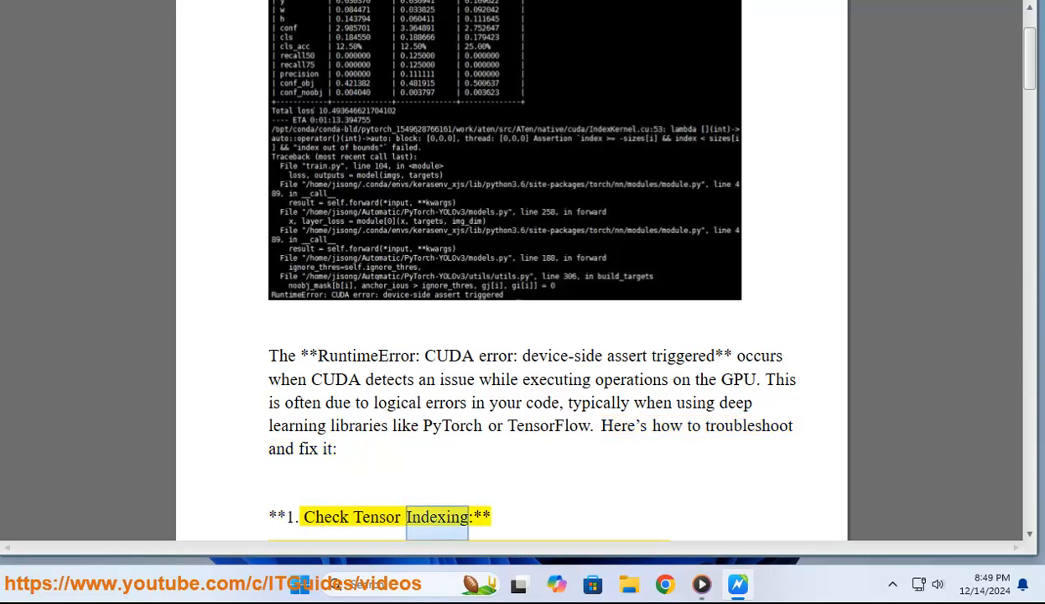
{"action": "scroll", "scroll_direction": "down", "scroll_amount": 3}
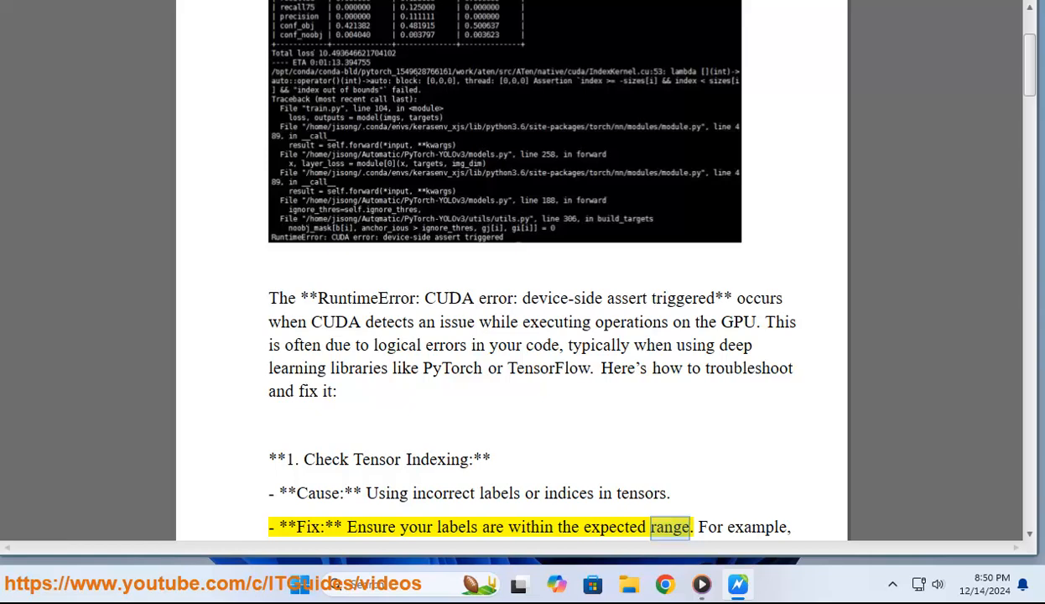
{"action": "scroll", "scroll_direction": "down", "scroll_amount": 3}
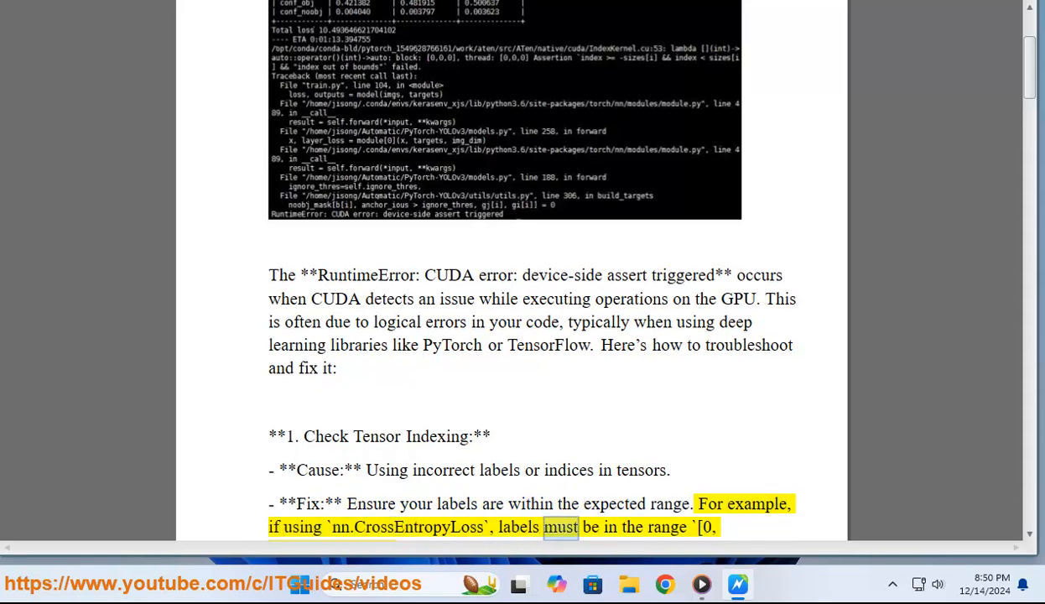
{"action": "scroll", "scroll_direction": "down", "scroll_amount": 3}
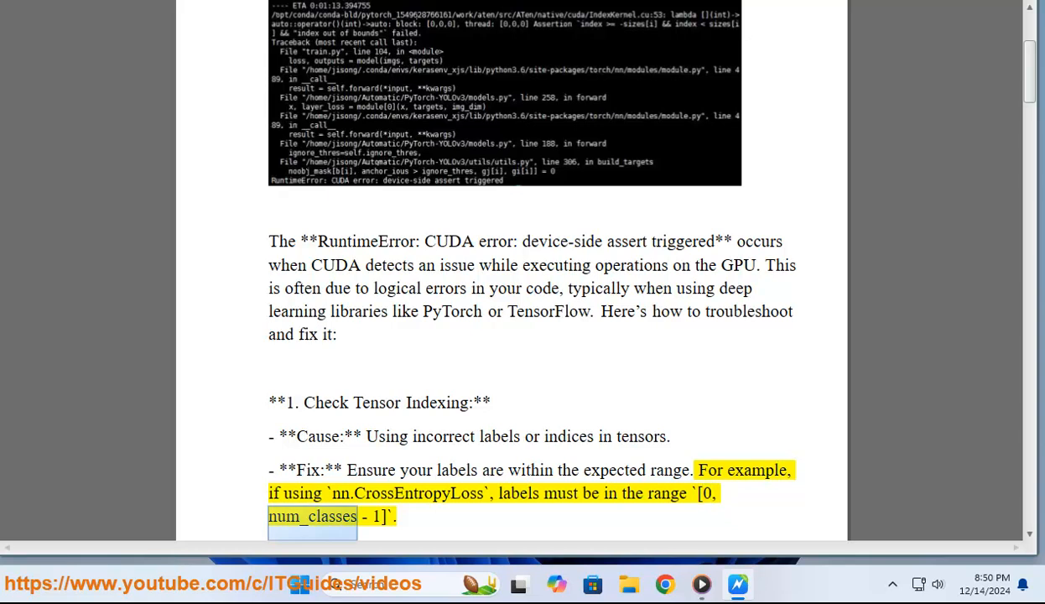
{"action": "scroll", "scroll_direction": "down", "scroll_amount": 3}
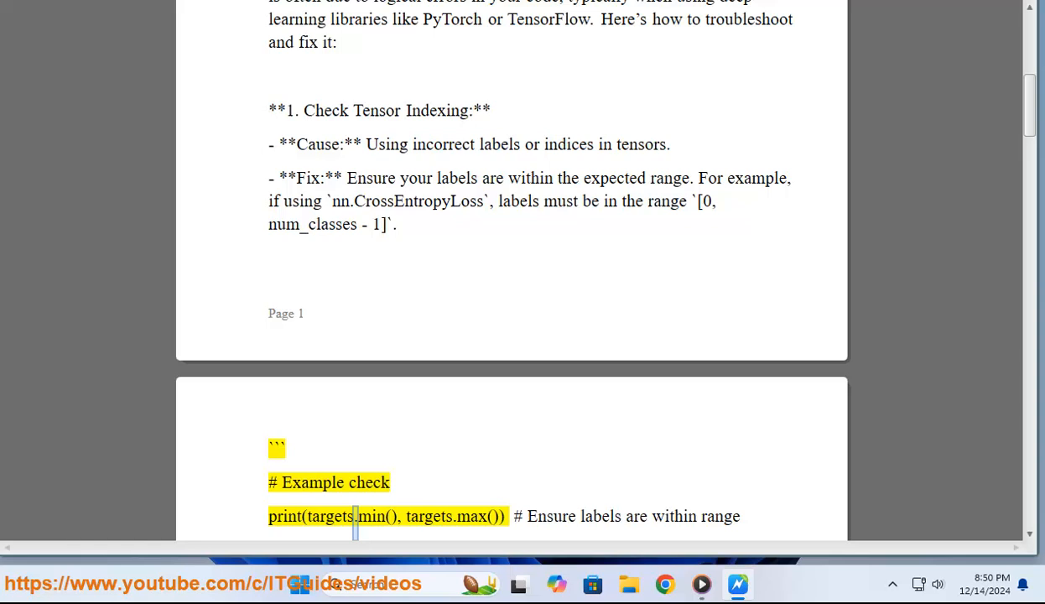
Follow the example check code and Enable Debug Mode advice to the CUDA_LAUNCH_BLOCKING command
{"action": "double_click", "coordinate": [472, 516]}
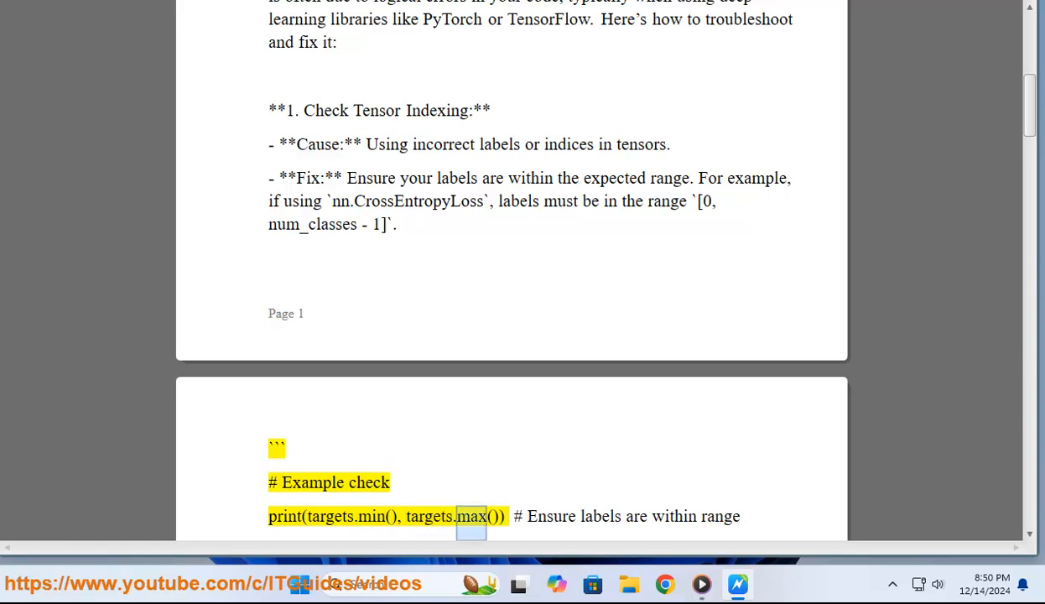
{"action": "scroll", "scroll_direction": "down", "scroll_amount": 3}
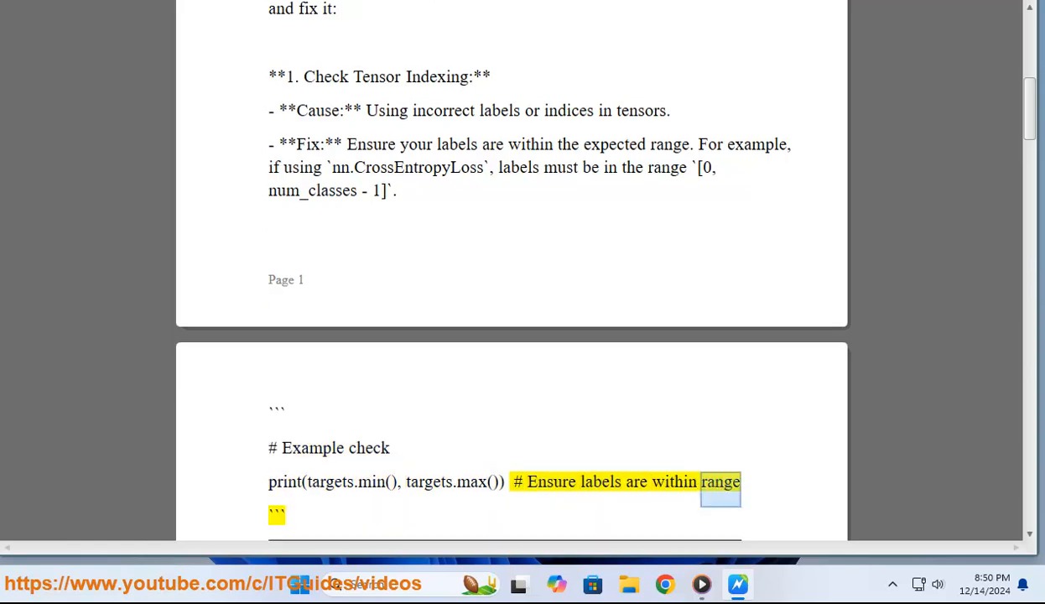
{"action": "scroll", "scroll_direction": "down", "scroll_amount": 3}
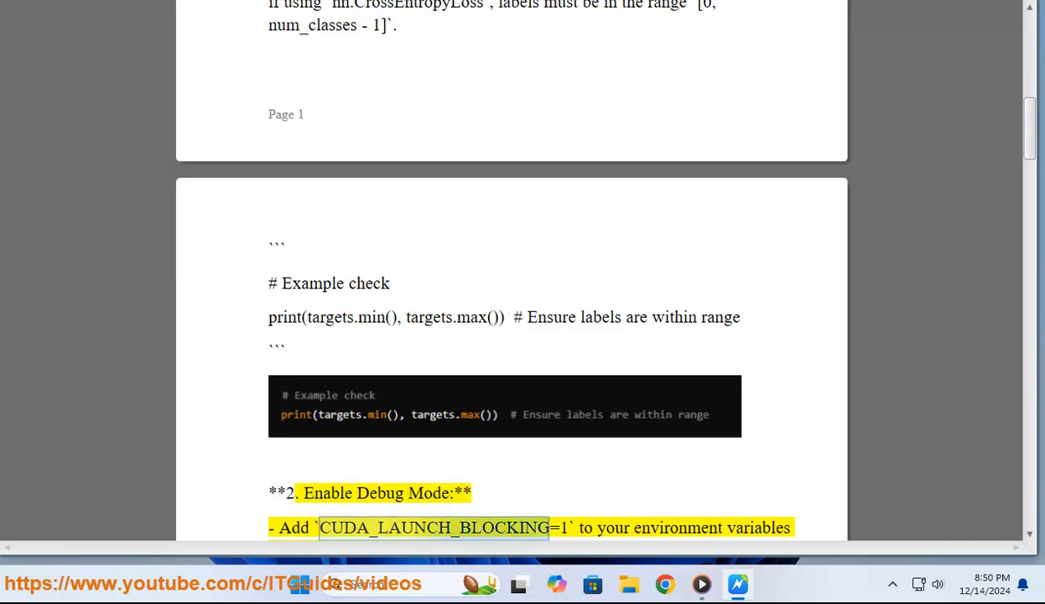
{"action": "double_click", "coordinate": [677, 527]}
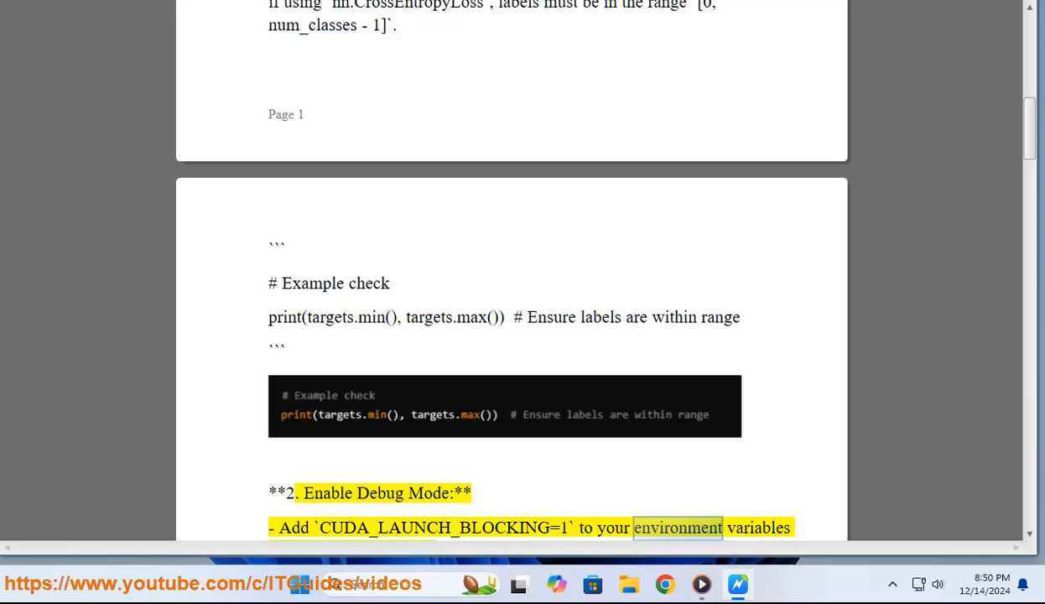
{"action": "scroll", "scroll_direction": "down", "scroll_amount": 3}
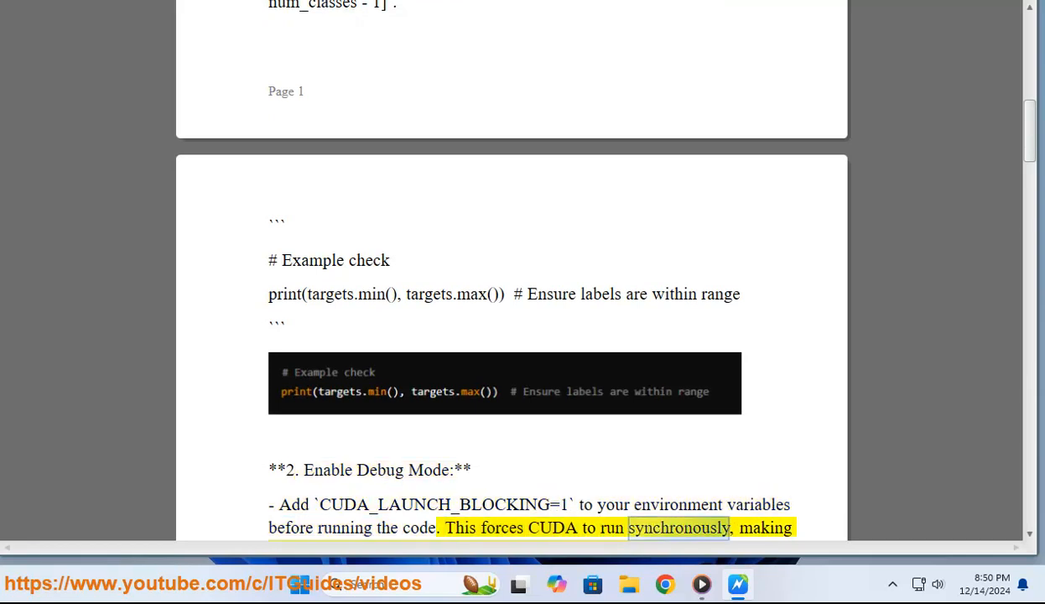
{"action": "scroll", "scroll_direction": "down", "scroll_amount": 3}
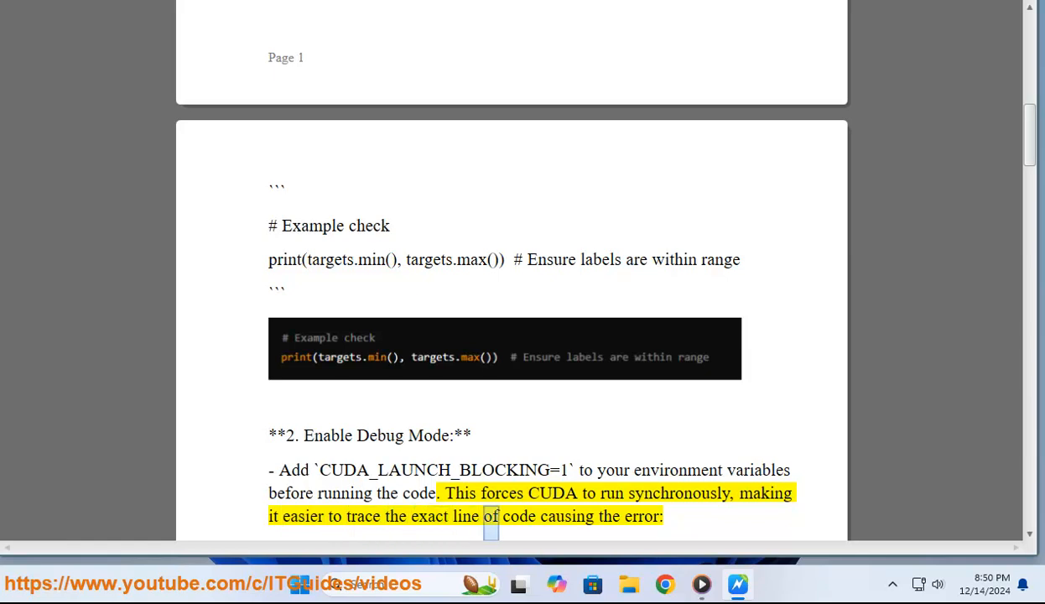
{"action": "scroll", "scroll_direction": "down", "scroll_amount": 3}
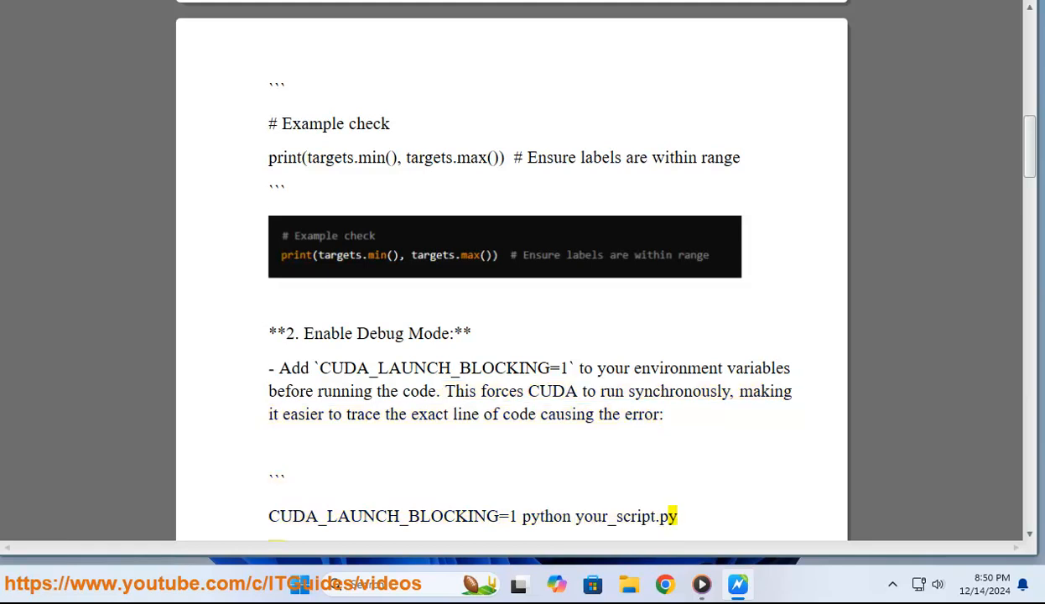
Follow the Validate Model Architecture section as it is read aloud
{"action": "scroll", "scroll_direction": "down", "scroll_amount": 3}
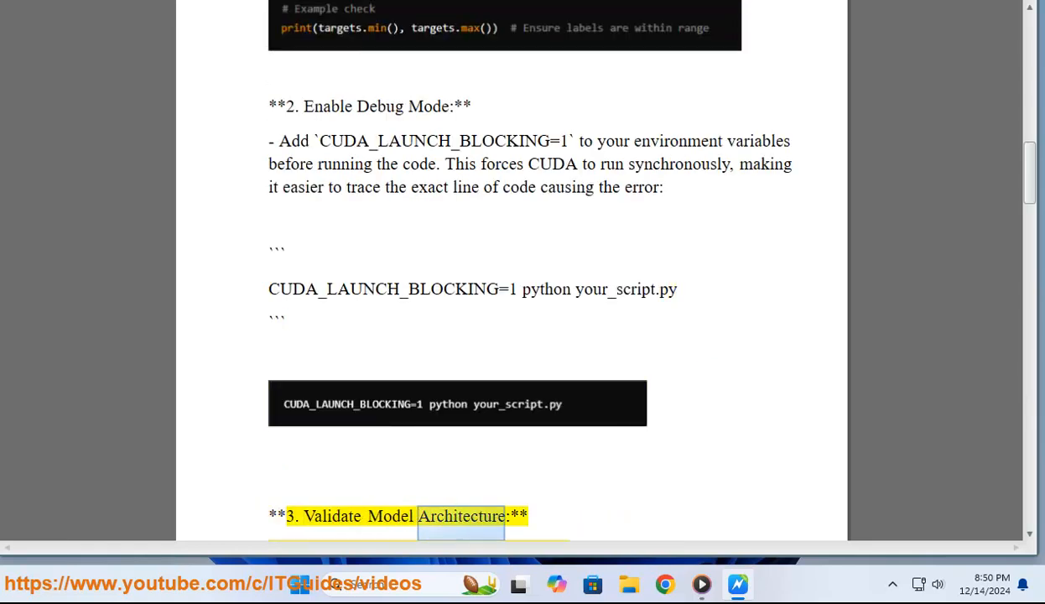
{"action": "scroll", "scroll_direction": "down", "scroll_amount": 3}
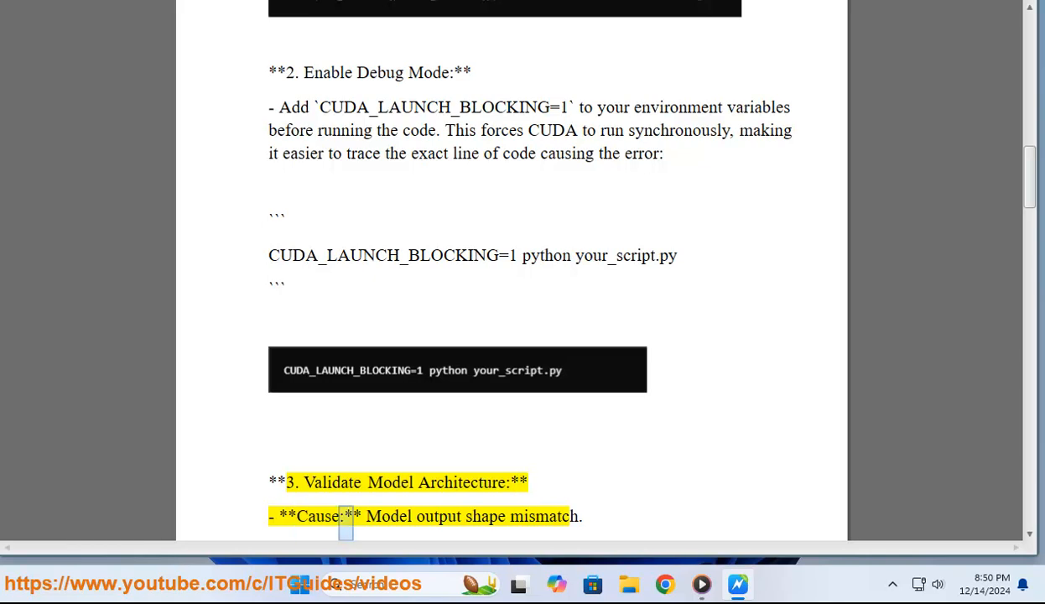
{"action": "double_click", "coordinate": [543, 516]}
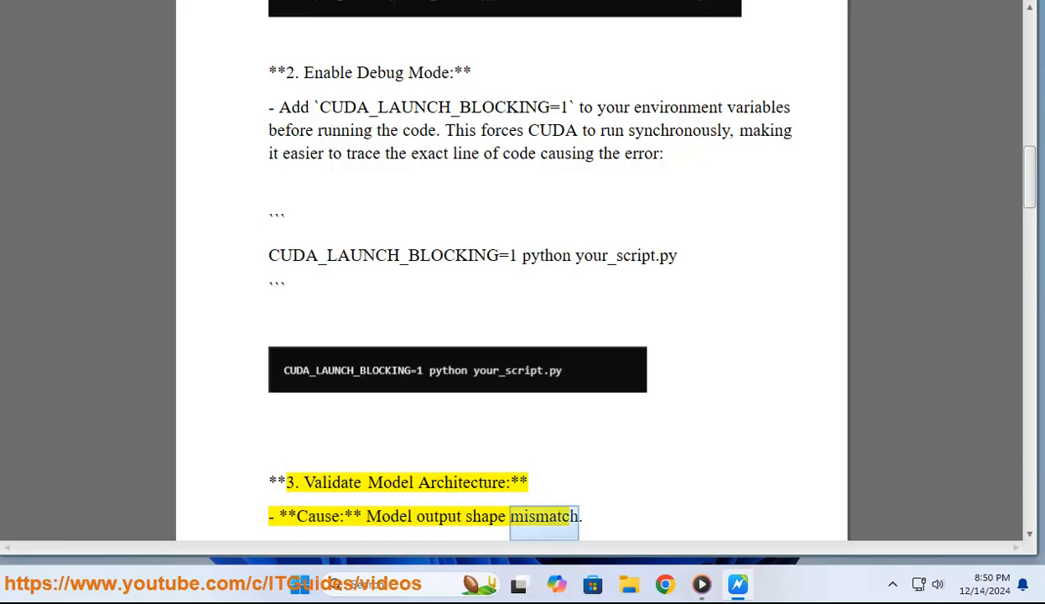
{"action": "scroll", "scroll_direction": "down", "scroll_amount": 3}
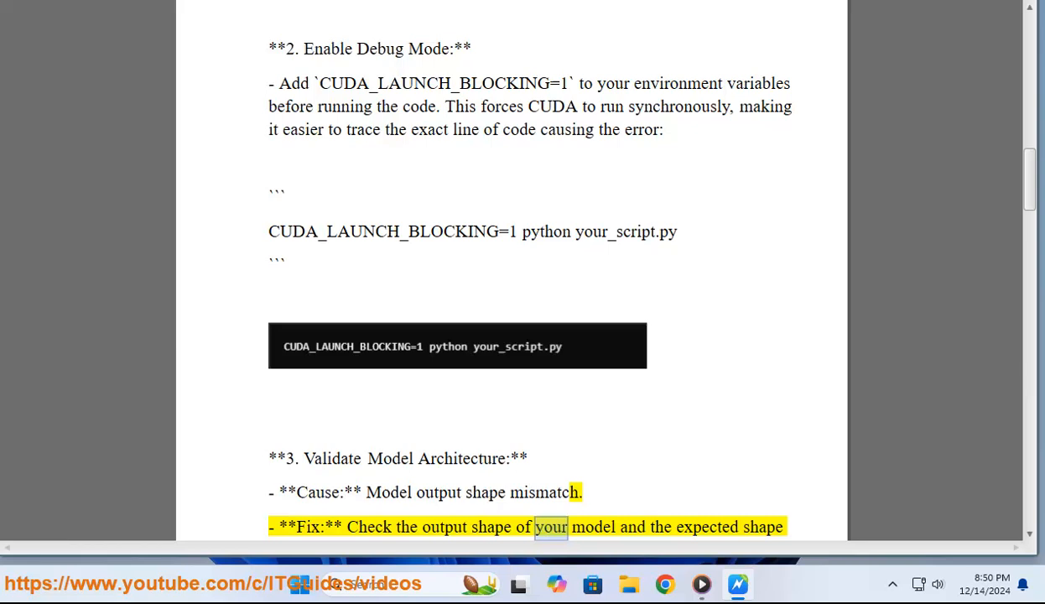
{"action": "scroll", "scroll_direction": "down", "scroll_amount": 3}
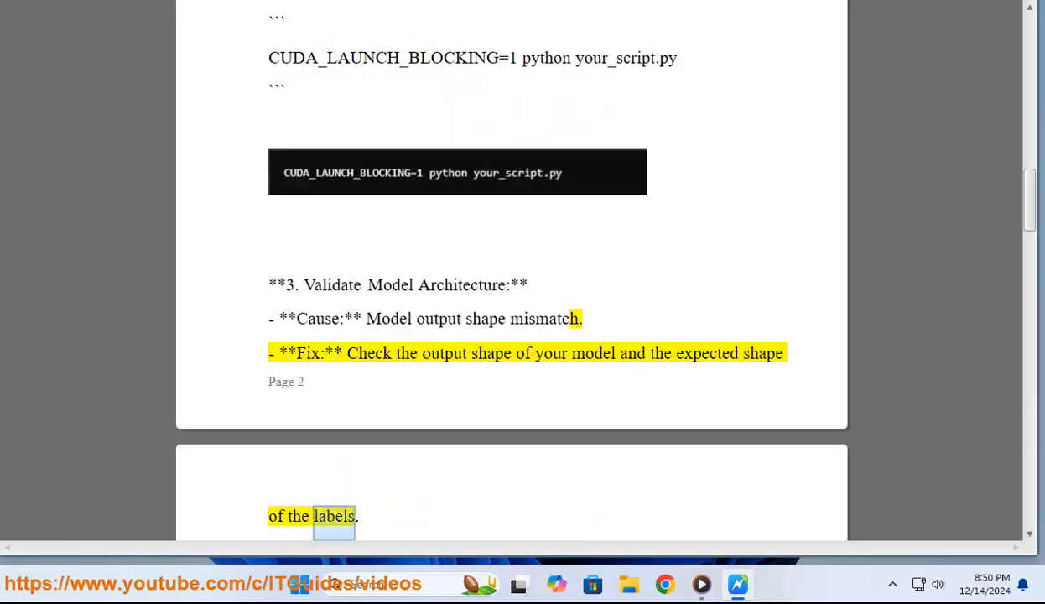
{"action": "scroll", "scroll_direction": "down", "scroll_amount": 3}
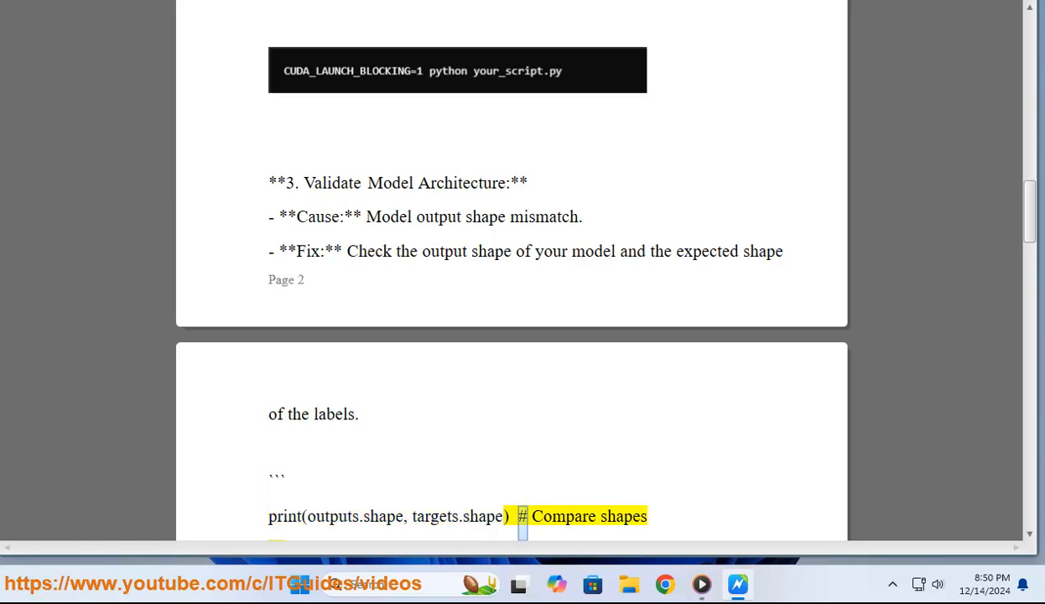
Follow the Check Loss Function and Data section to the DataLoader heading
{"action": "scroll", "scroll_direction": "down", "scroll_amount": 3}
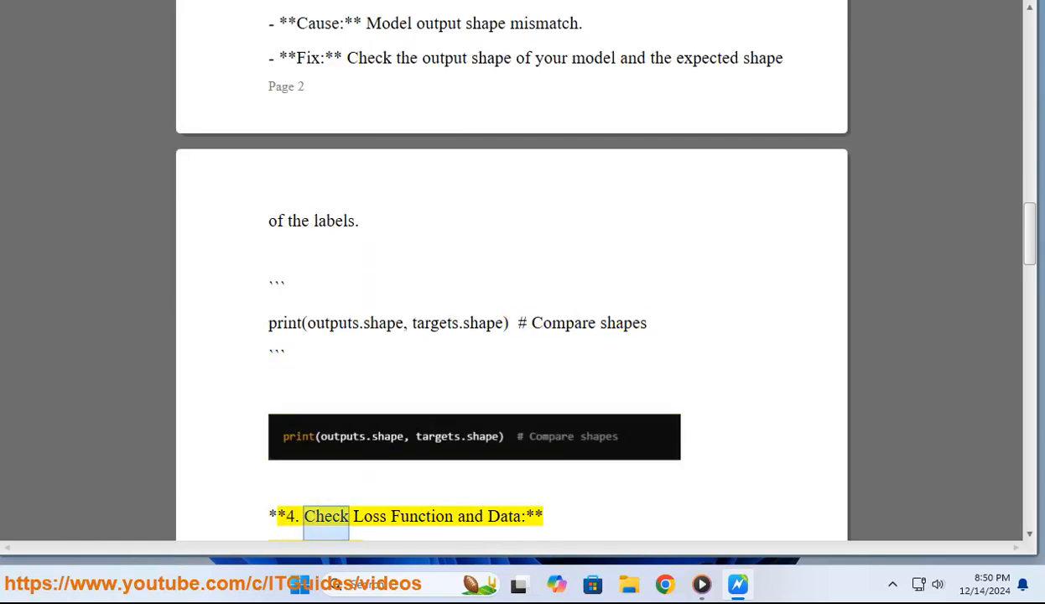
{"action": "scroll", "scroll_direction": "down", "scroll_amount": 3}
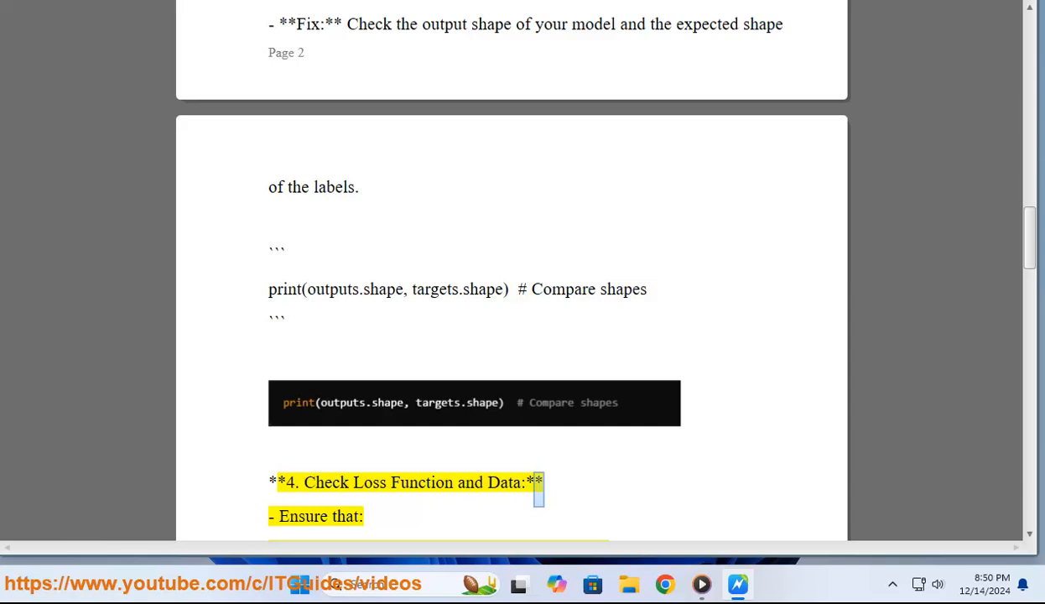
{"action": "scroll", "scroll_direction": "down", "scroll_amount": 3}
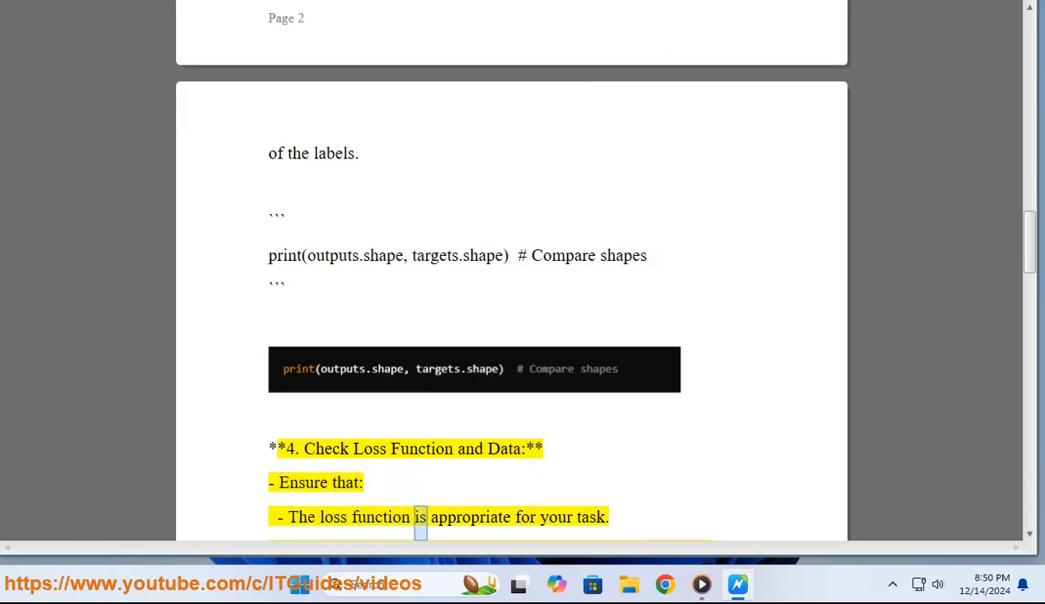
{"action": "scroll", "scroll_direction": "down", "scroll_amount": 3}
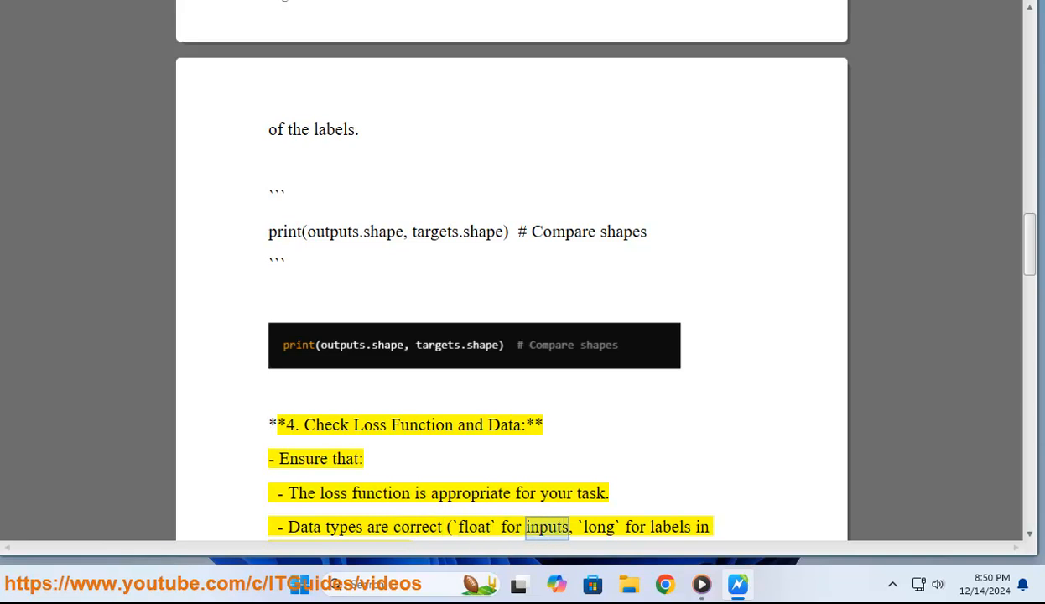
{"action": "scroll", "scroll_direction": "down", "scroll_amount": 3}
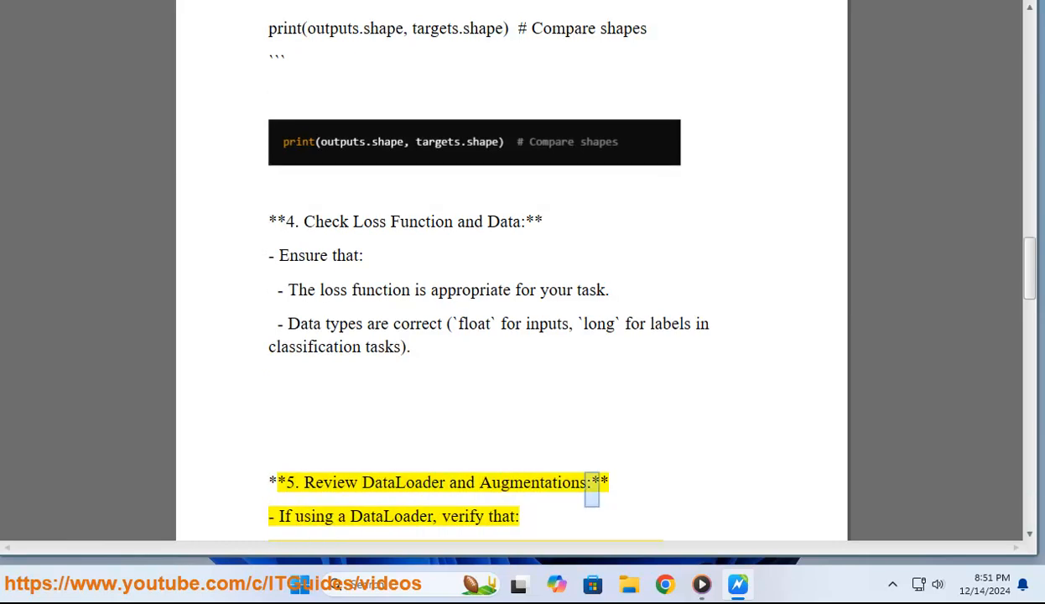
Follow Review DataLoader and Augmentations into page 4's Handle Device-Specific Errors code
{"action": "double_click", "coordinate": [390, 516]}
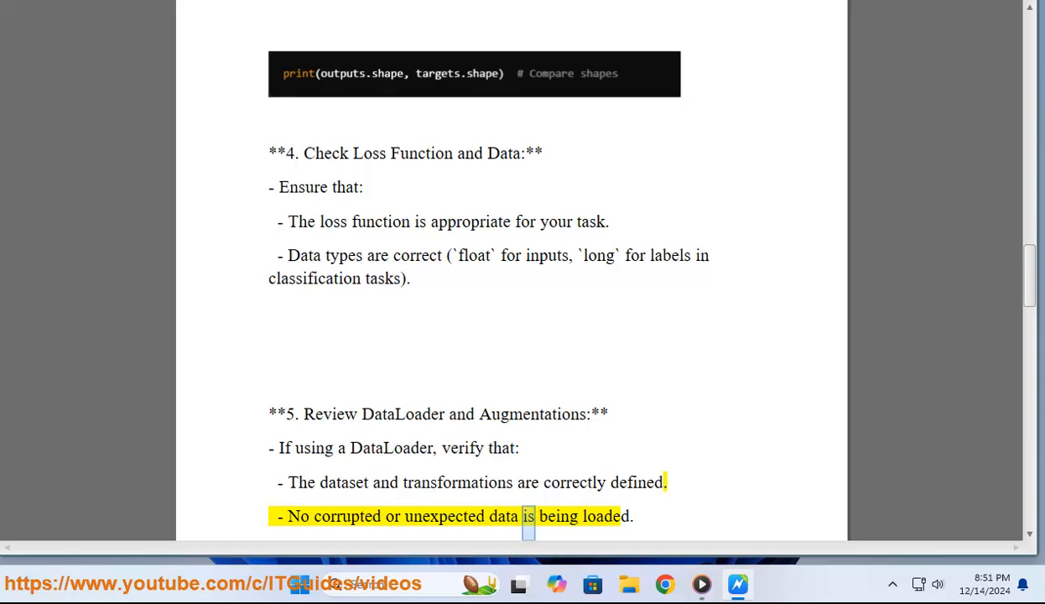
{"action": "scroll", "scroll_direction": "down", "scroll_amount": 3}
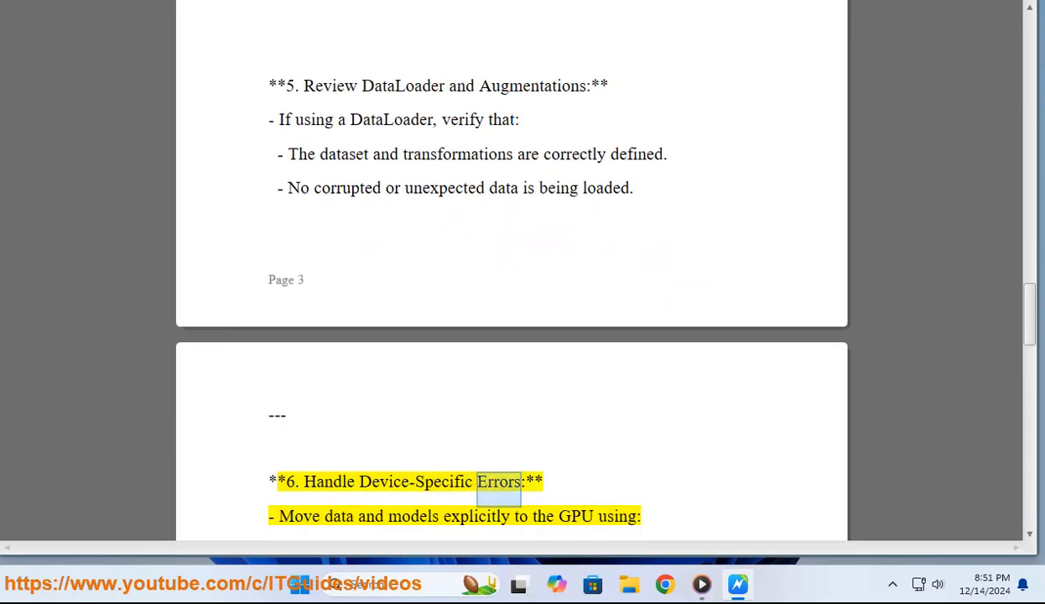
{"action": "double_click", "coordinate": [413, 516]}
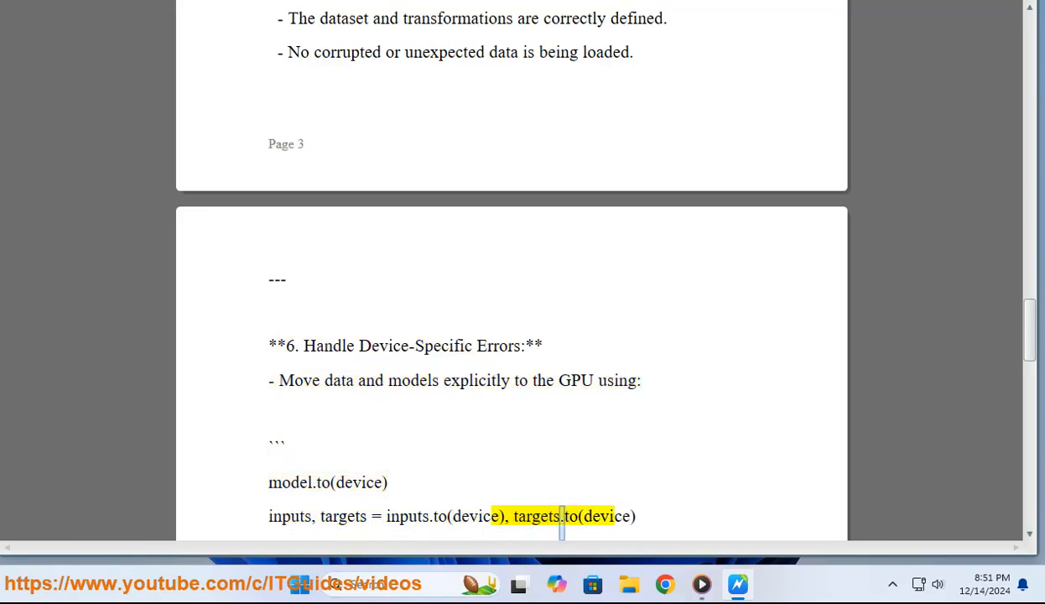
Follow the Update Libraries and Reduce Complexity sections down to the concluding sentence
{"action": "scroll", "scroll_direction": "down", "scroll_amount": 3}
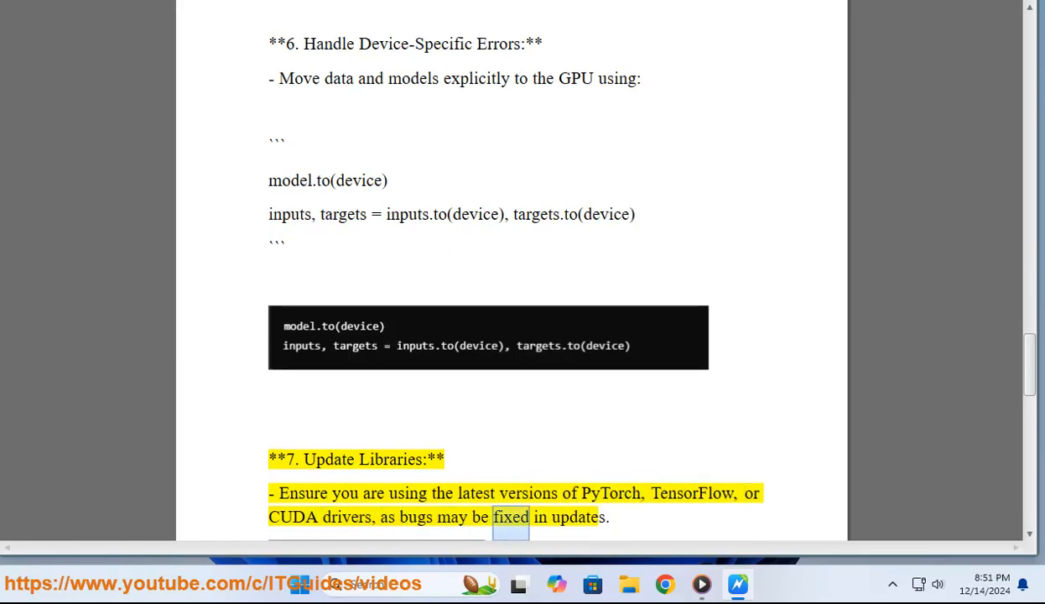
{"action": "scroll", "scroll_direction": "down", "scroll_amount": 3}
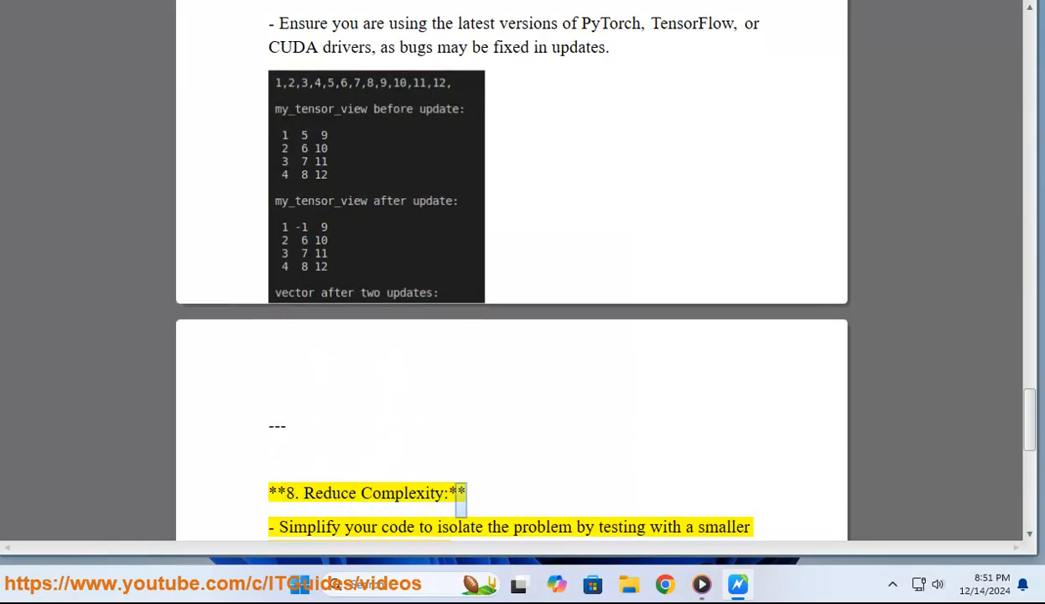
{"action": "double_click", "coordinate": [459, 526]}
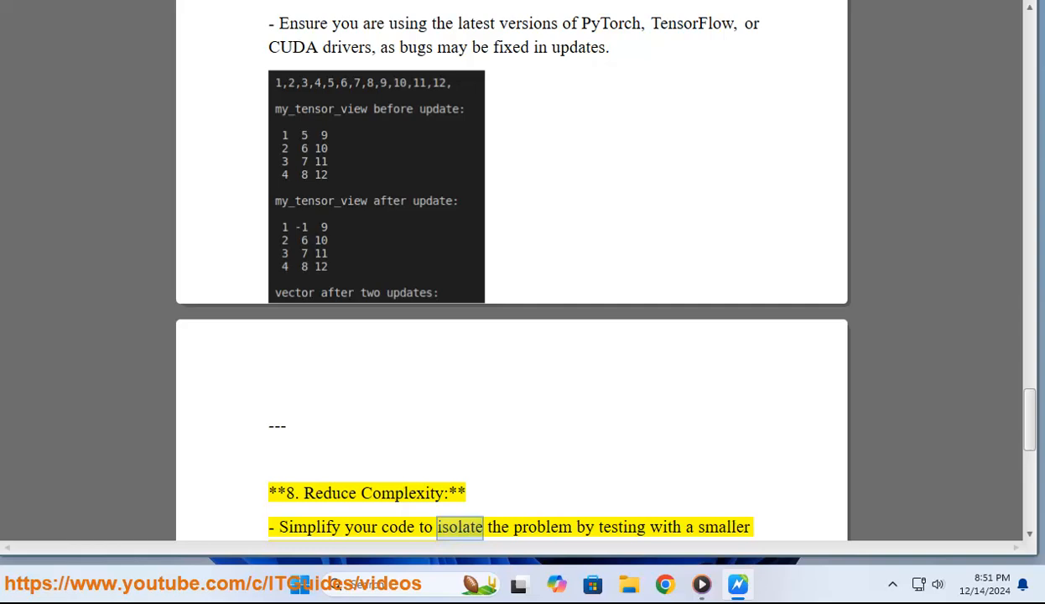
{"action": "scroll", "scroll_direction": "down", "scroll_amount": 3}
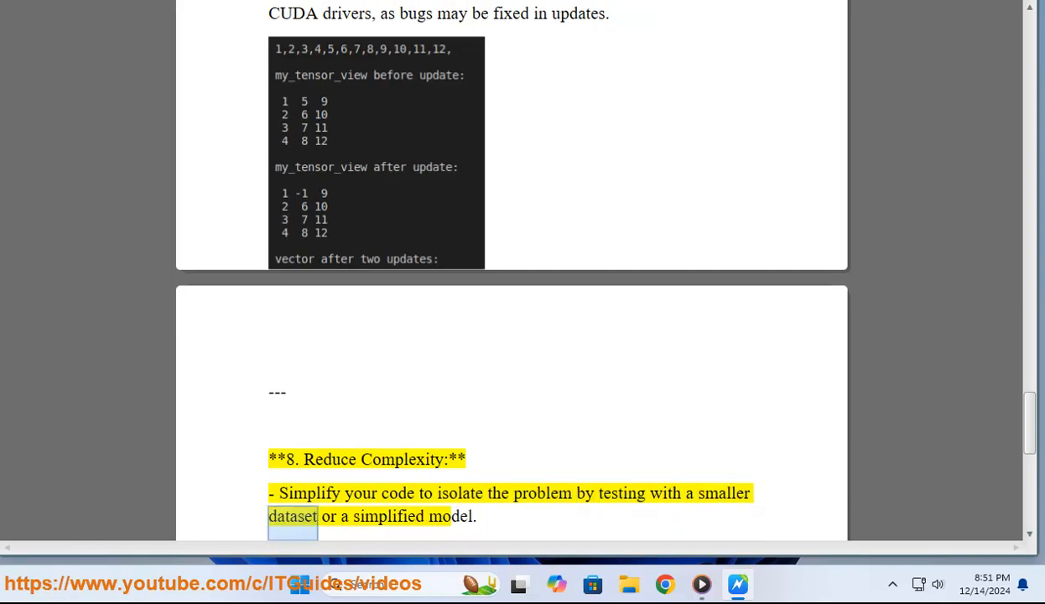
{"action": "scroll", "scroll_direction": "down", "scroll_amount": 3}
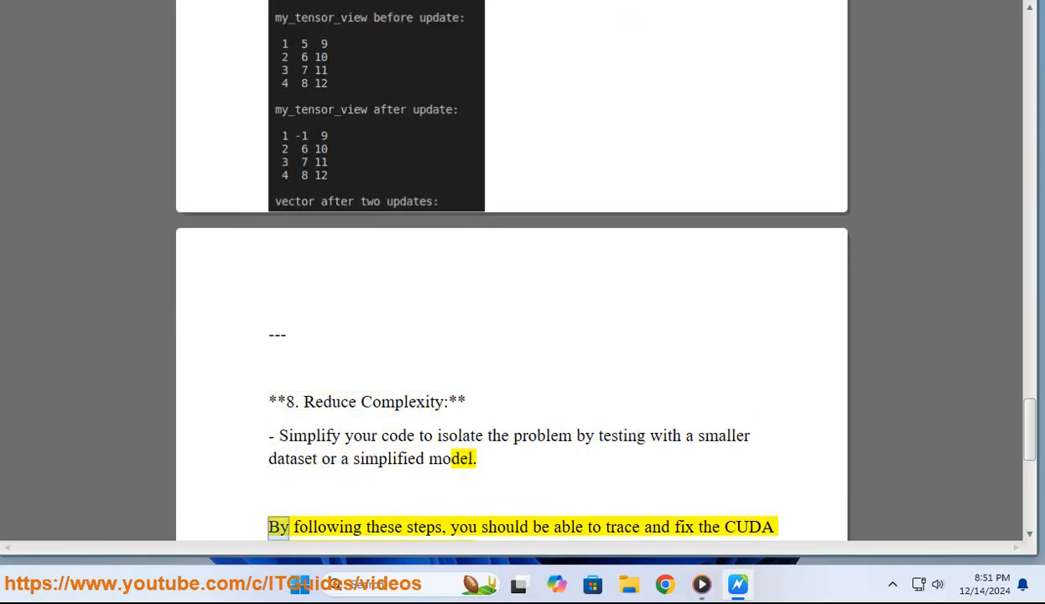